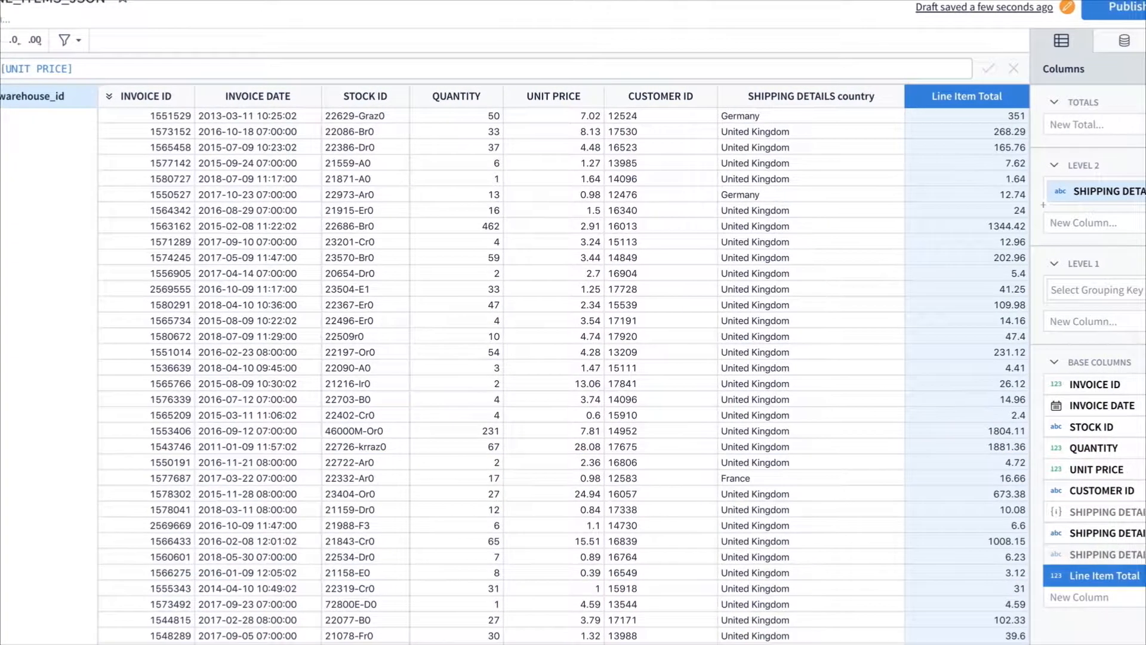
Extract country and warehouse_id from the SHIPPING DETAILS JSON into new table columns.
{"action": "left_click", "coordinate": [971, 107]}
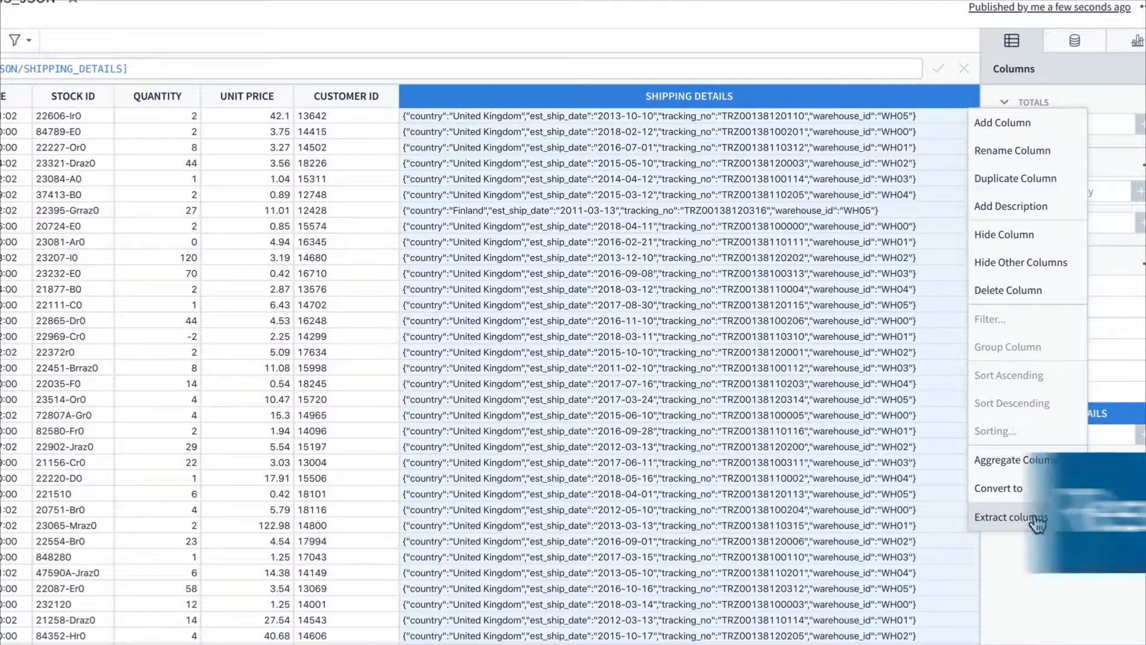
{"action": "left_click", "coordinate": [1012, 517]}
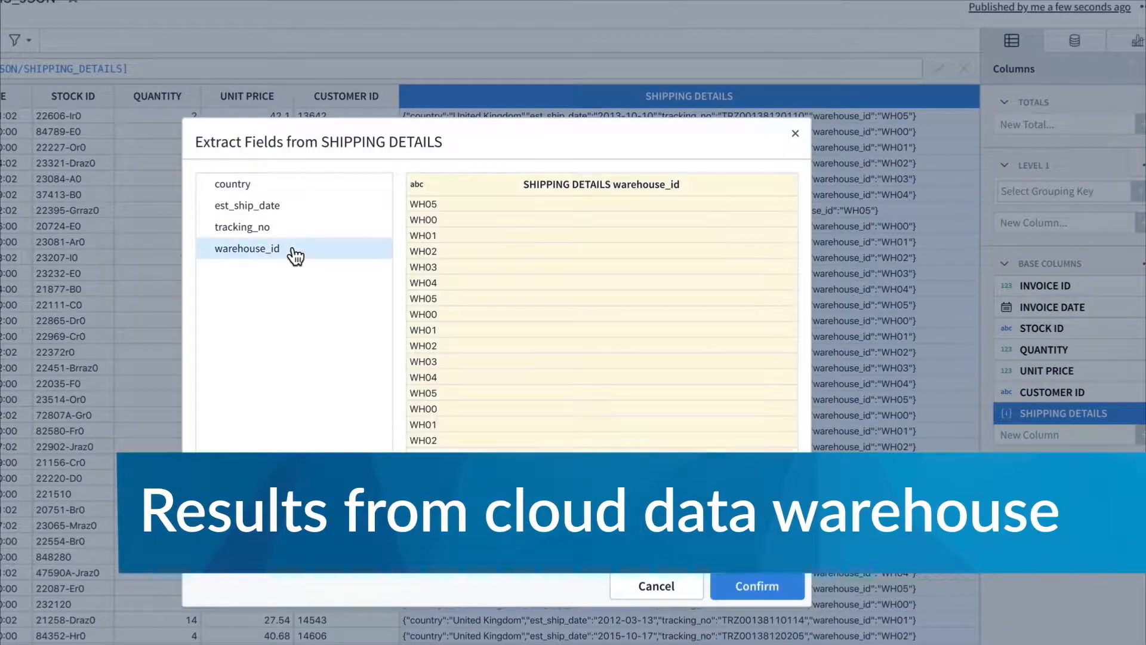
{"action": "left_click", "coordinate": [233, 184]}
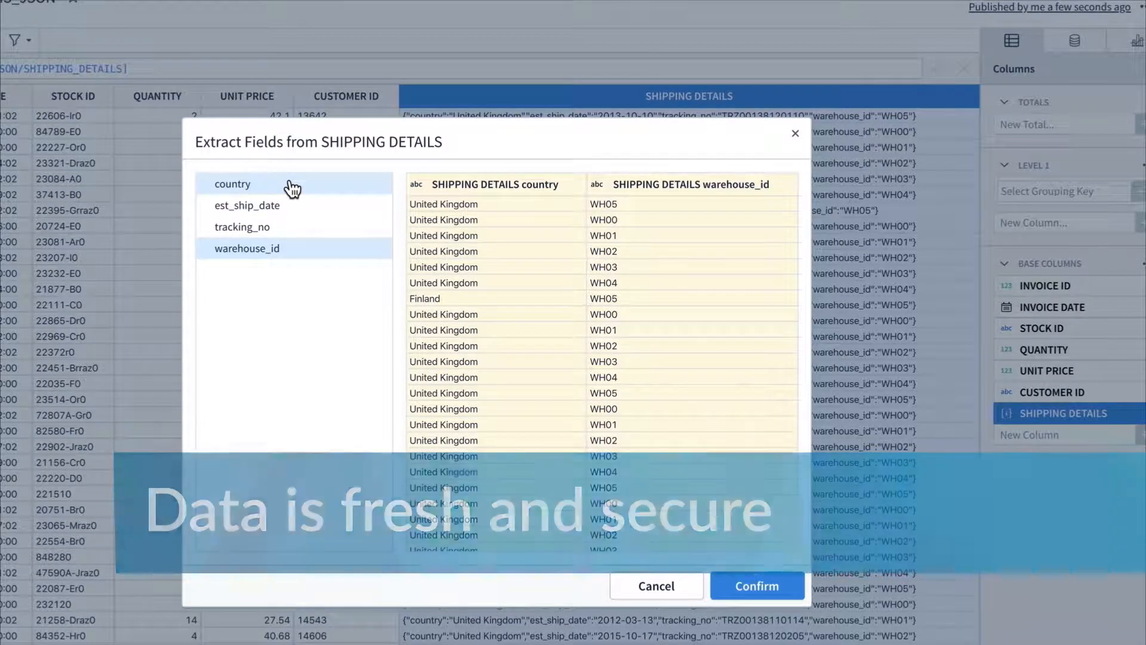
{"action": "left_click", "coordinate": [757, 585]}
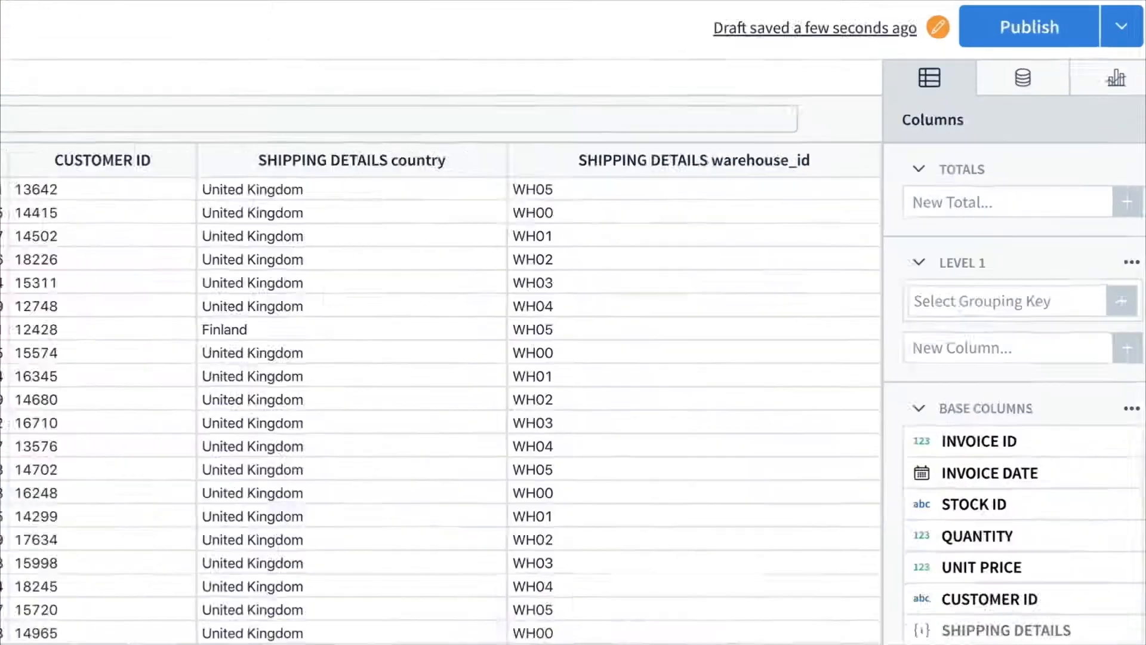